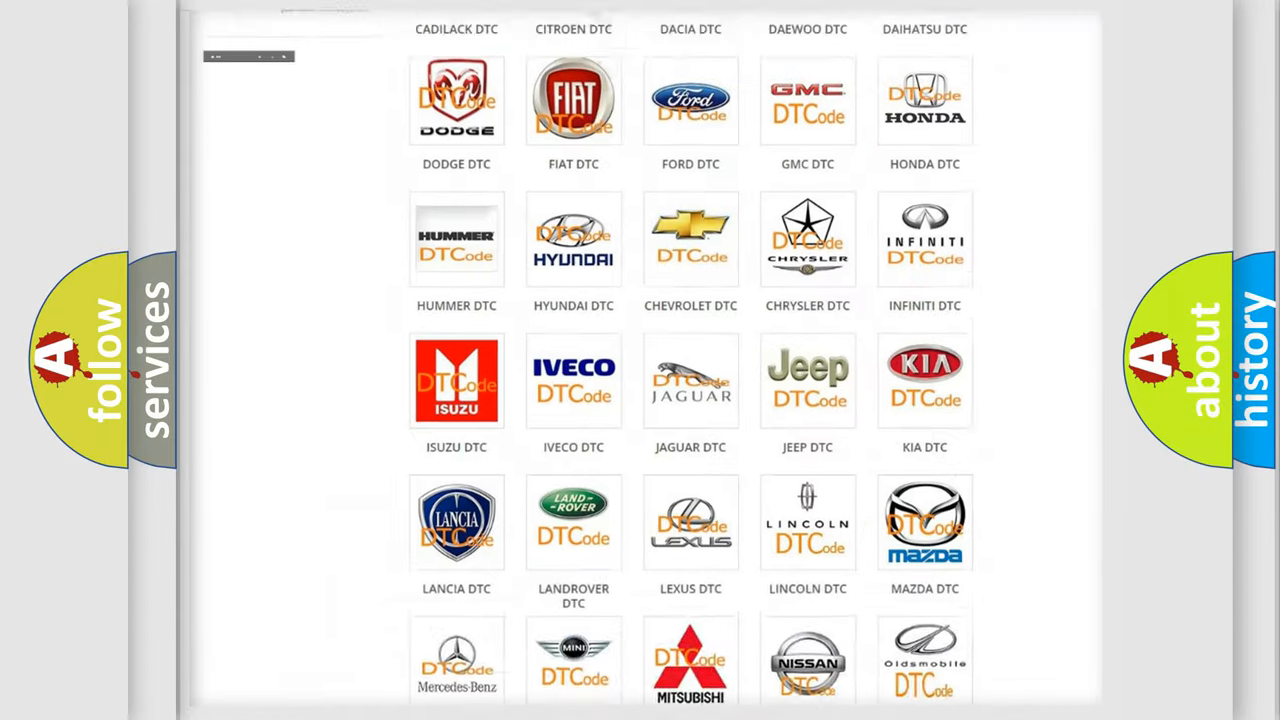
Locate the Jeep logo in the DTC brand grid and open its subcategory page.
{"action": "scroll", "scroll_direction": "up", "scroll_amount": 3}
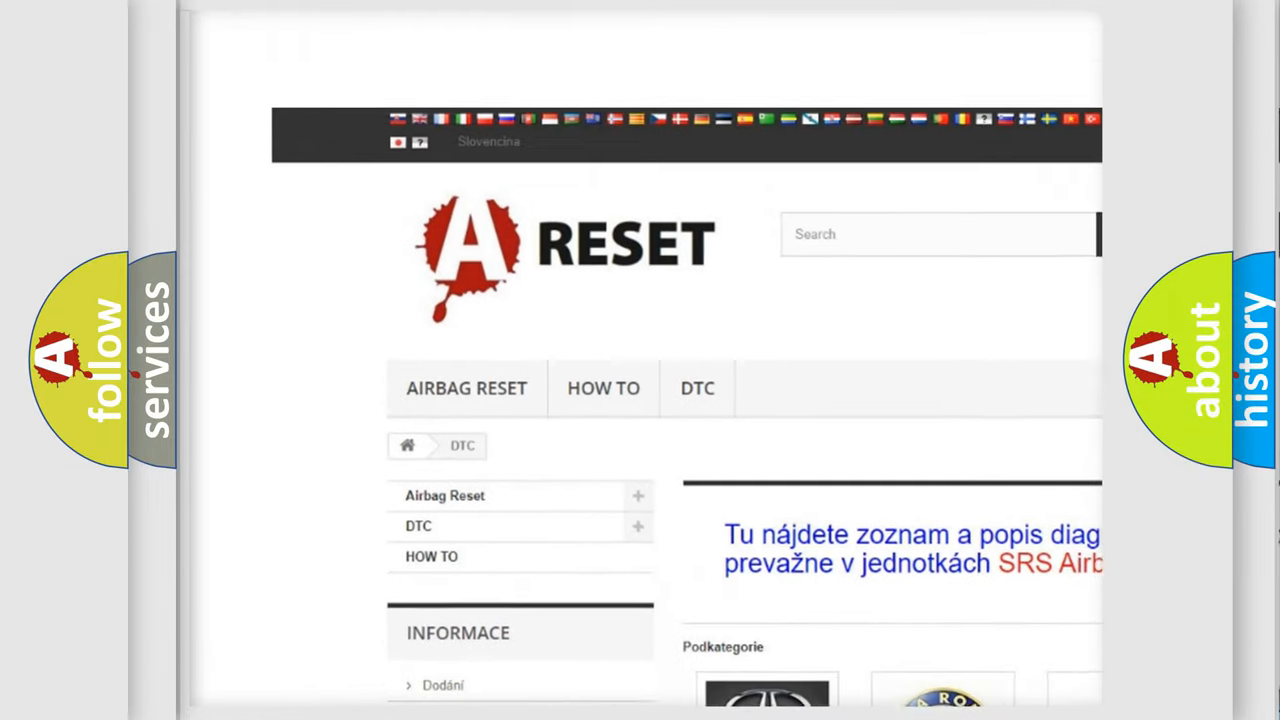
{"action": "scroll", "scroll_direction": "up", "scroll_amount": 3}
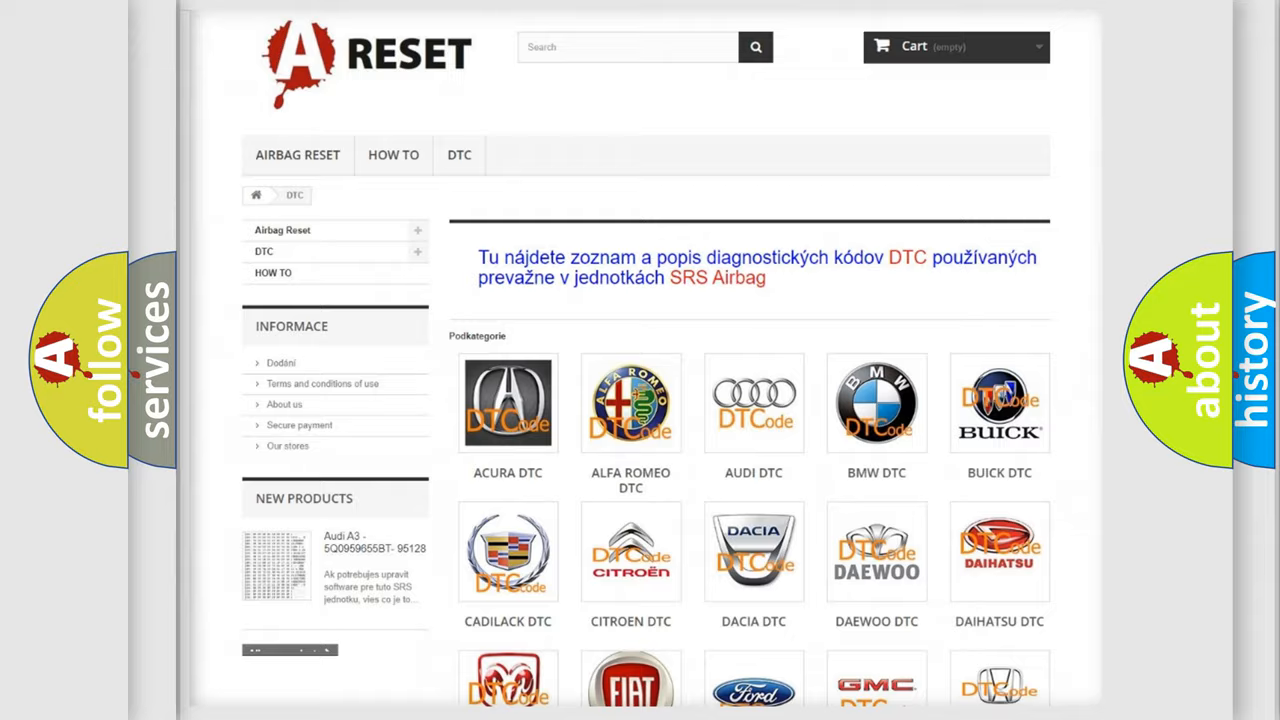
{"action": "scroll", "scroll_direction": "down", "scroll_amount": 3}
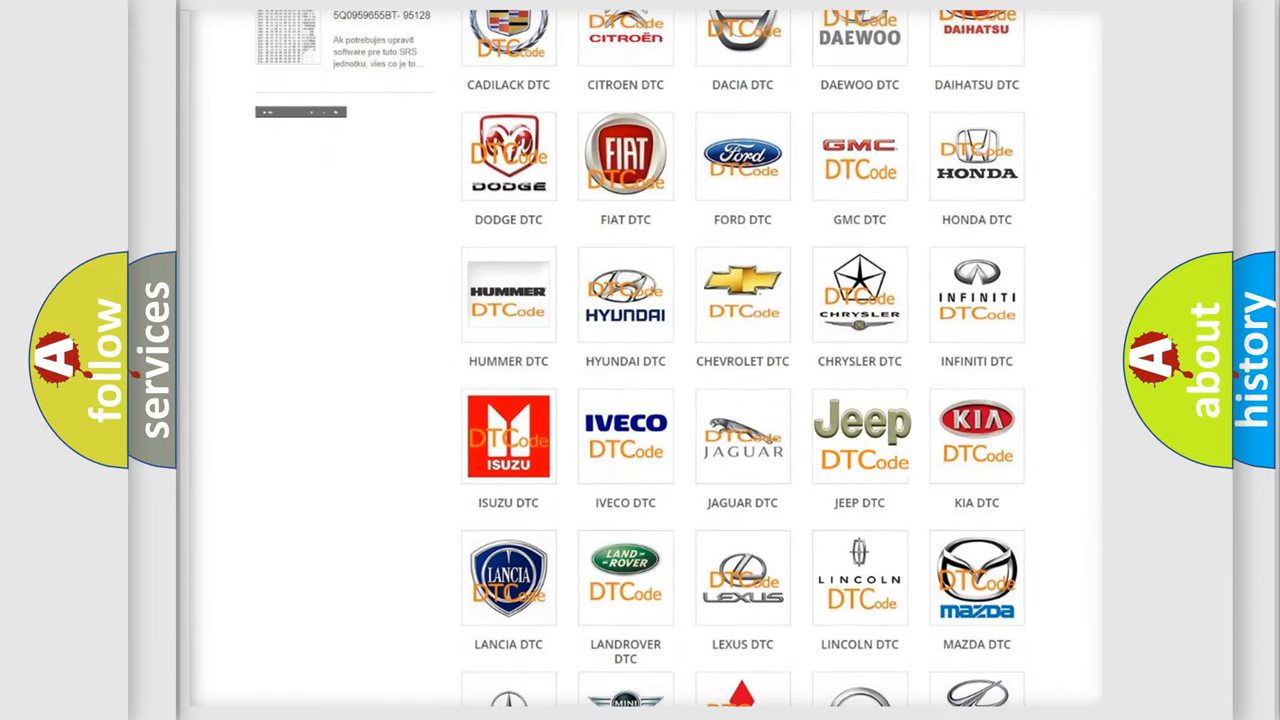
{"action": "left_click", "coordinate": [859, 435]}
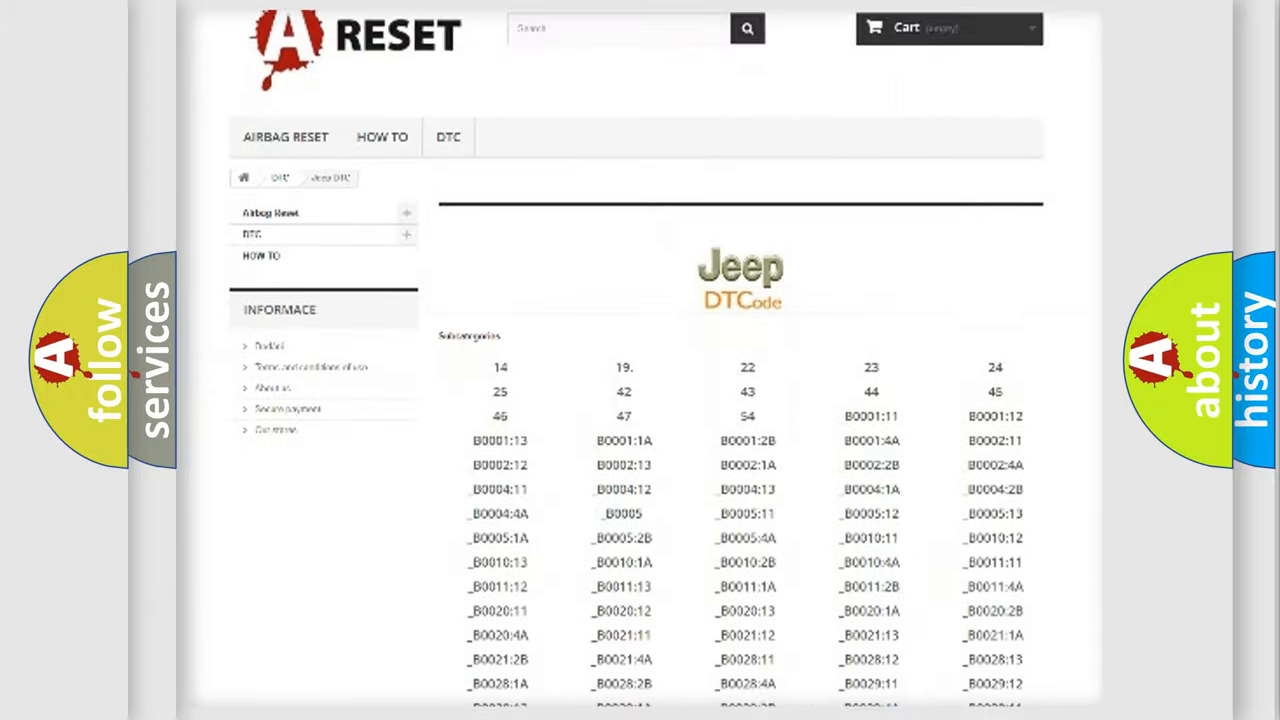
{"action": "scroll", "scroll_direction": "down", "scroll_amount": 3}
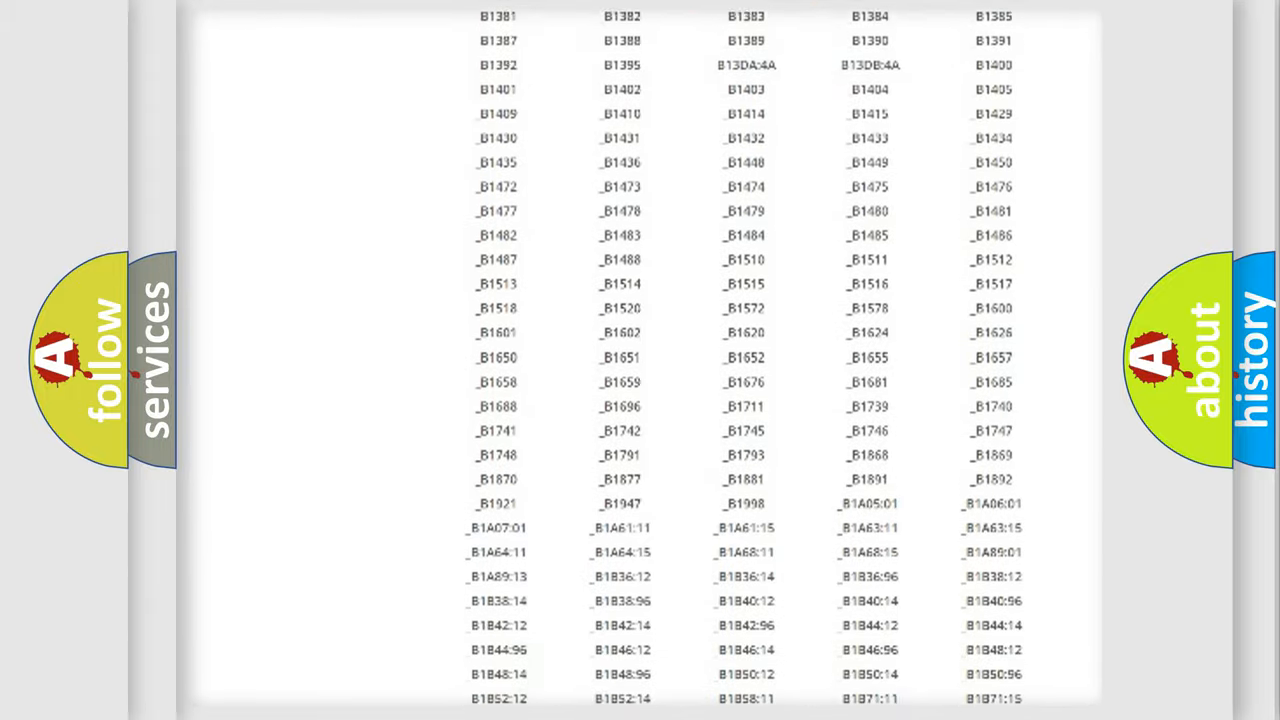
{"action": "scroll", "scroll_direction": "up", "scroll_amount": 3}
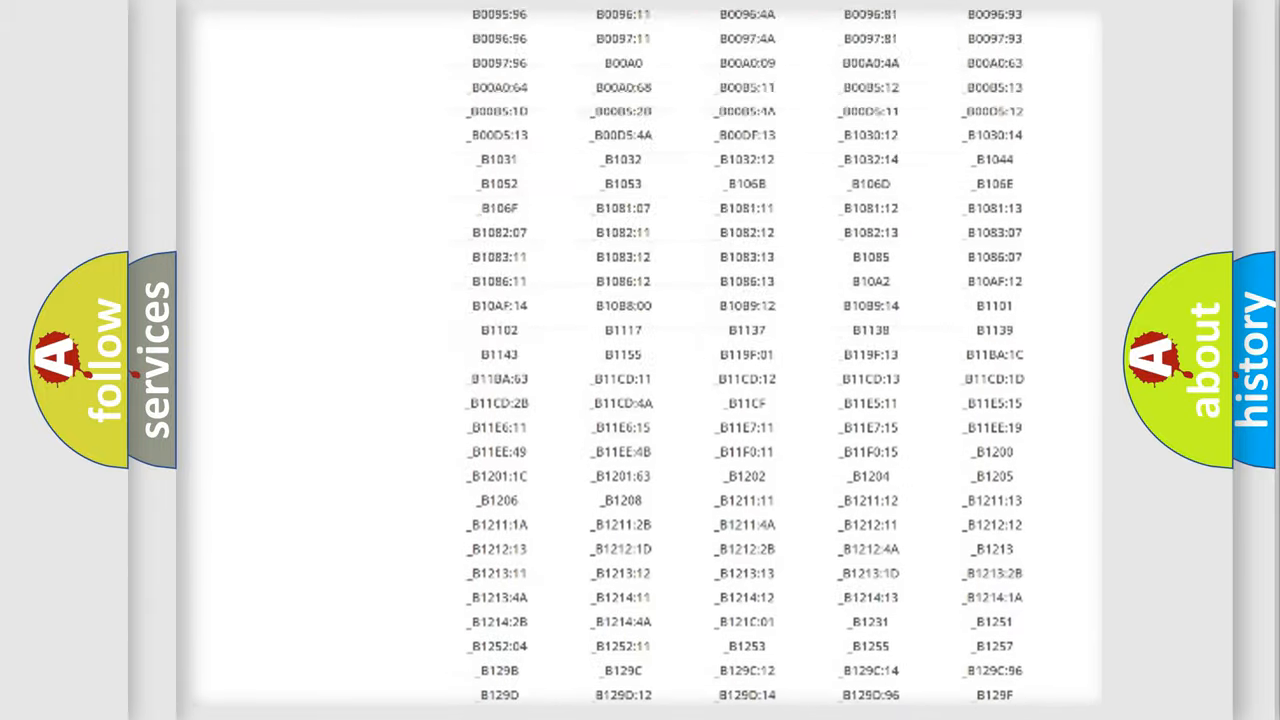
{"action": "scroll", "scroll_direction": "up", "scroll_amount": 3}
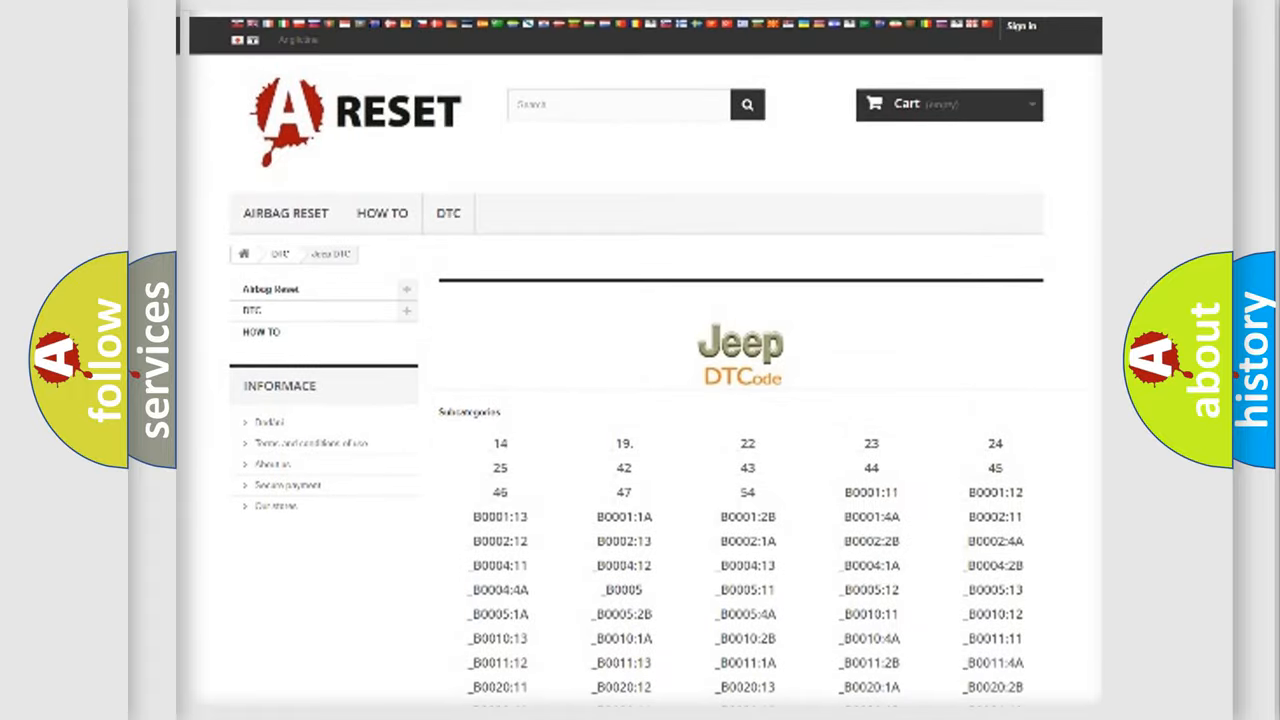